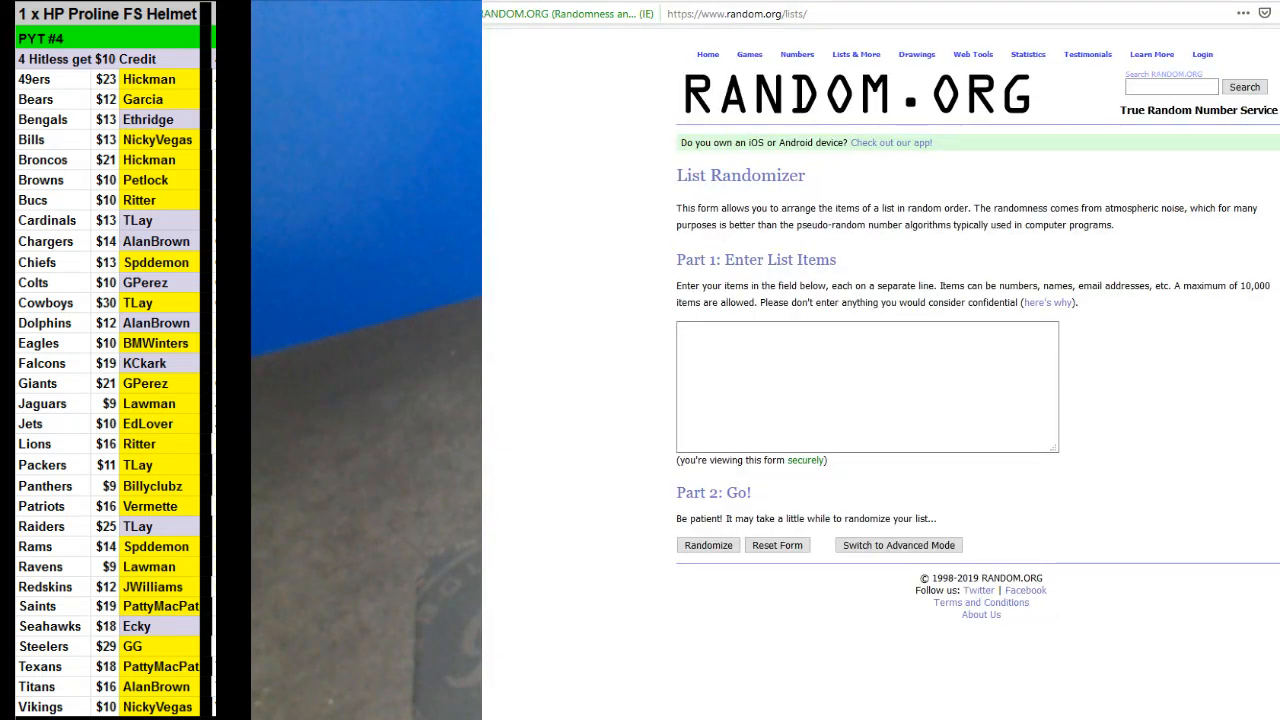
- Randomize the nine-number list, select the result, and roll two dice in the Dice Roller
left_click(708, 544)
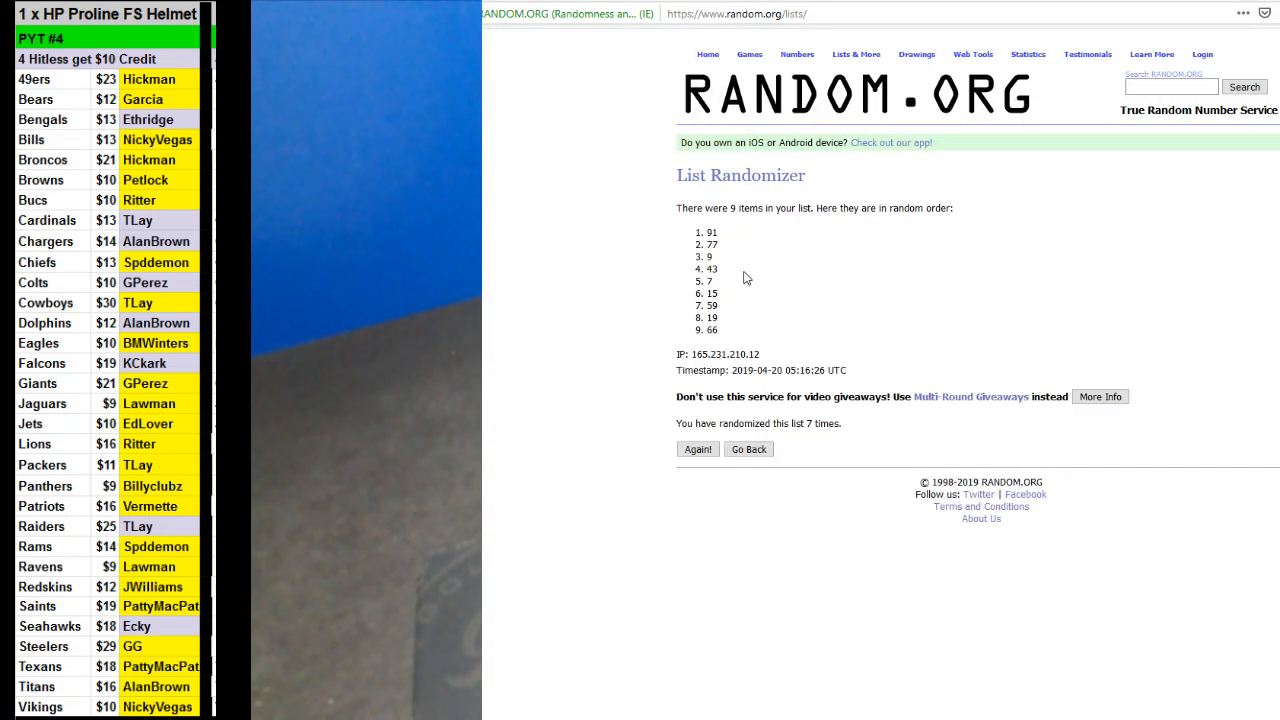
left_click_drag(710, 232, 712, 332)
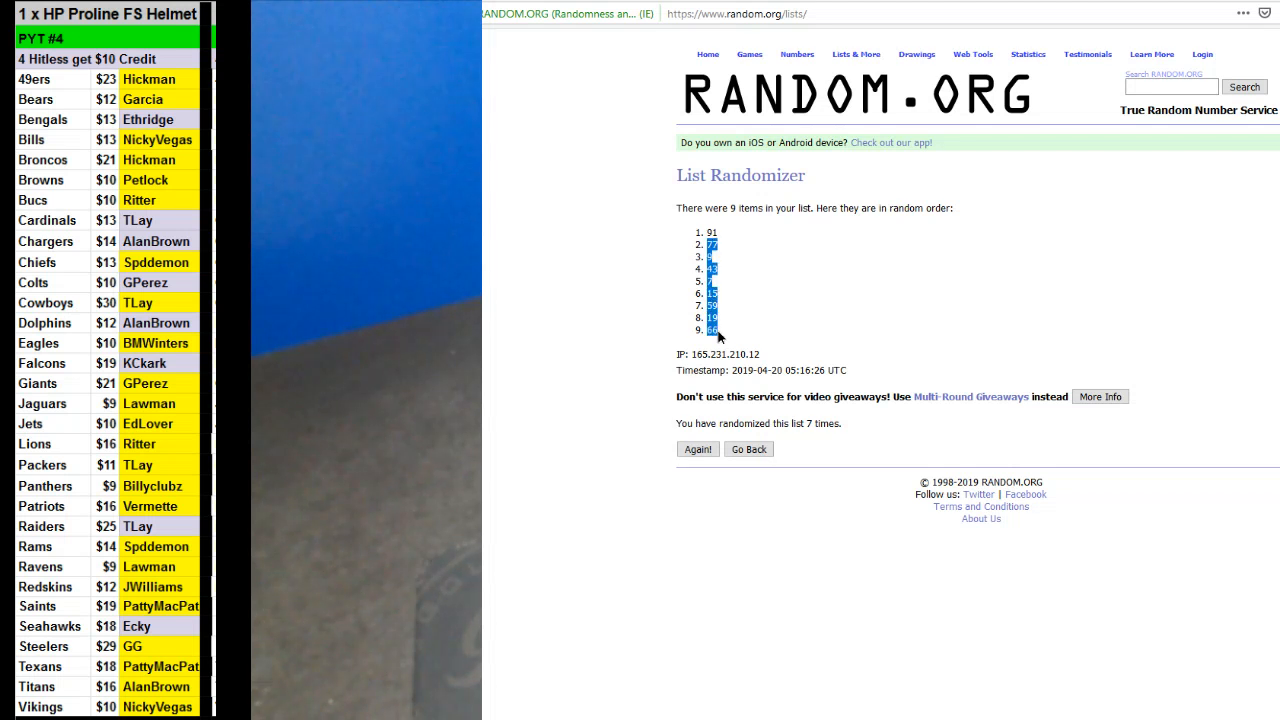
mouse_move(1056, 68)
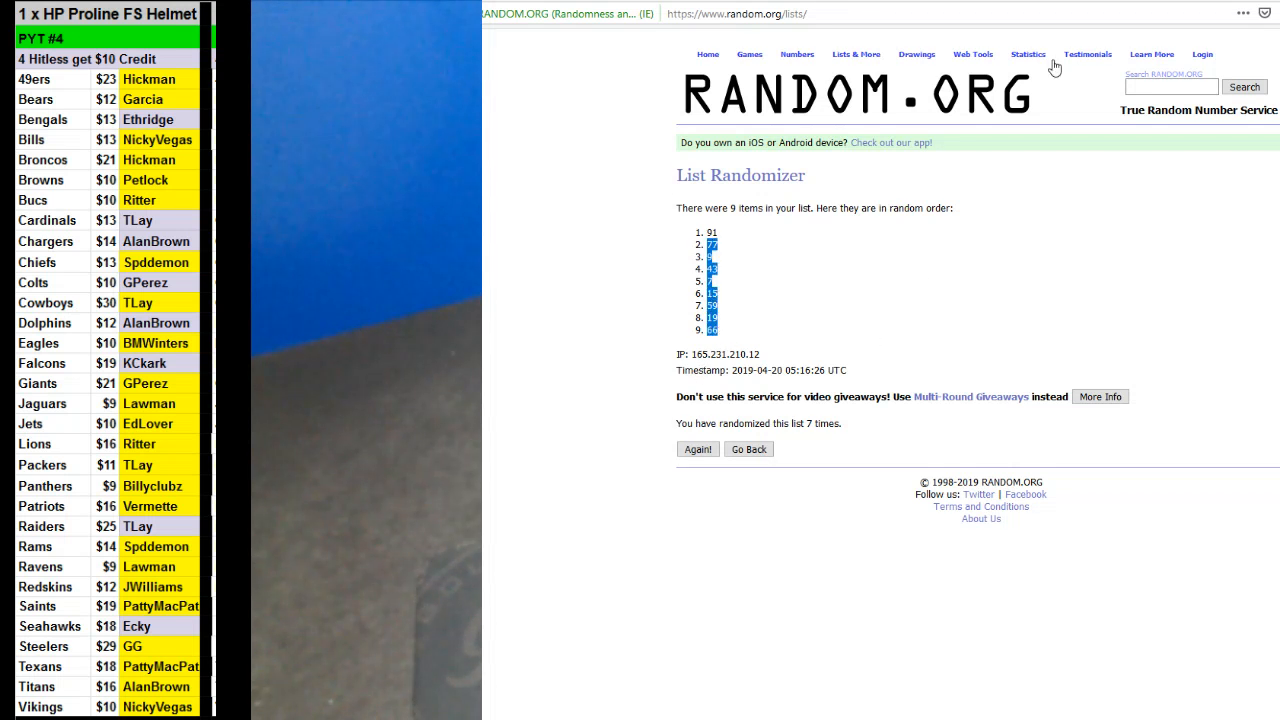
left_click(748, 448)
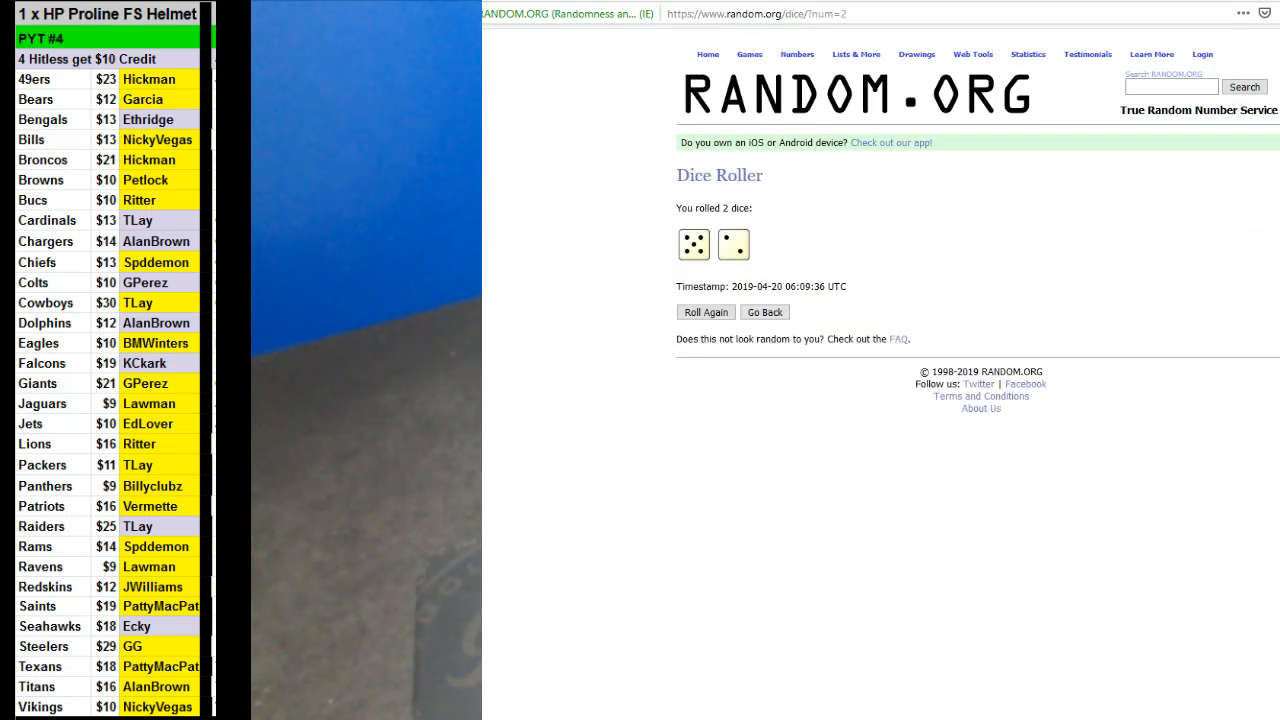
- Return from the Dice Roller to the List Randomizer and shuffle the eight-number list
left_click(764, 312)
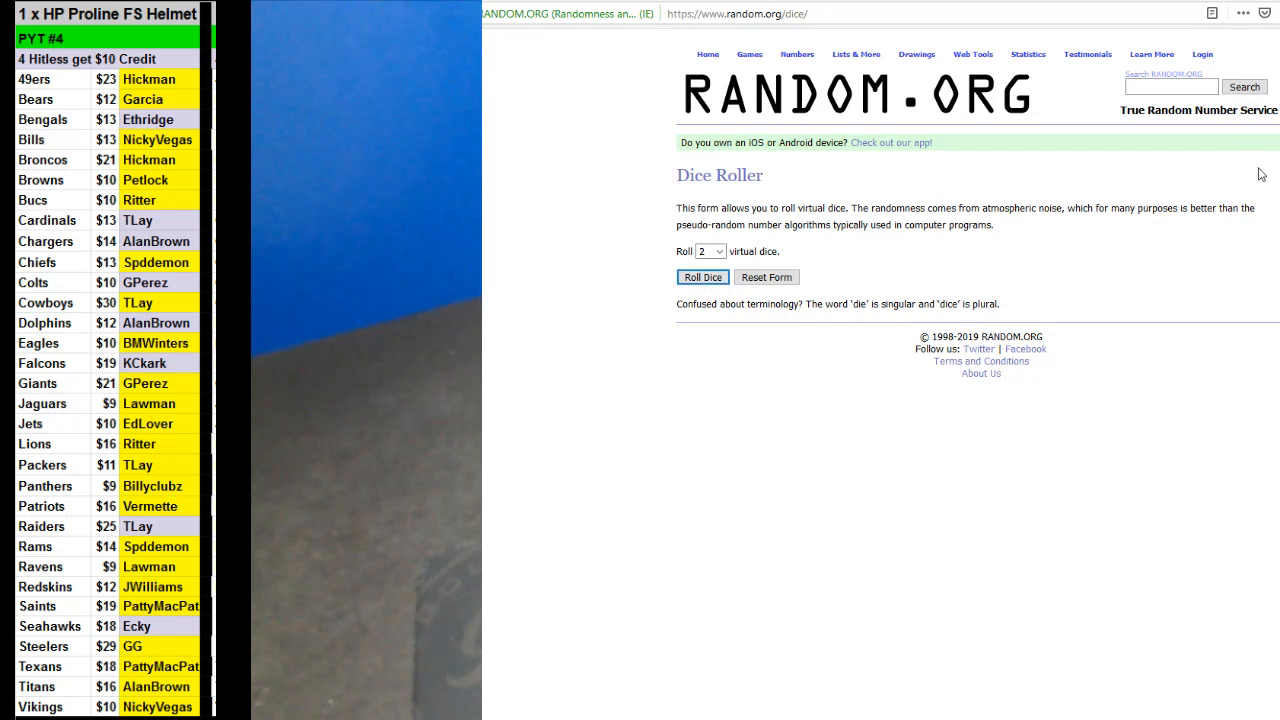
left_click(856, 54)
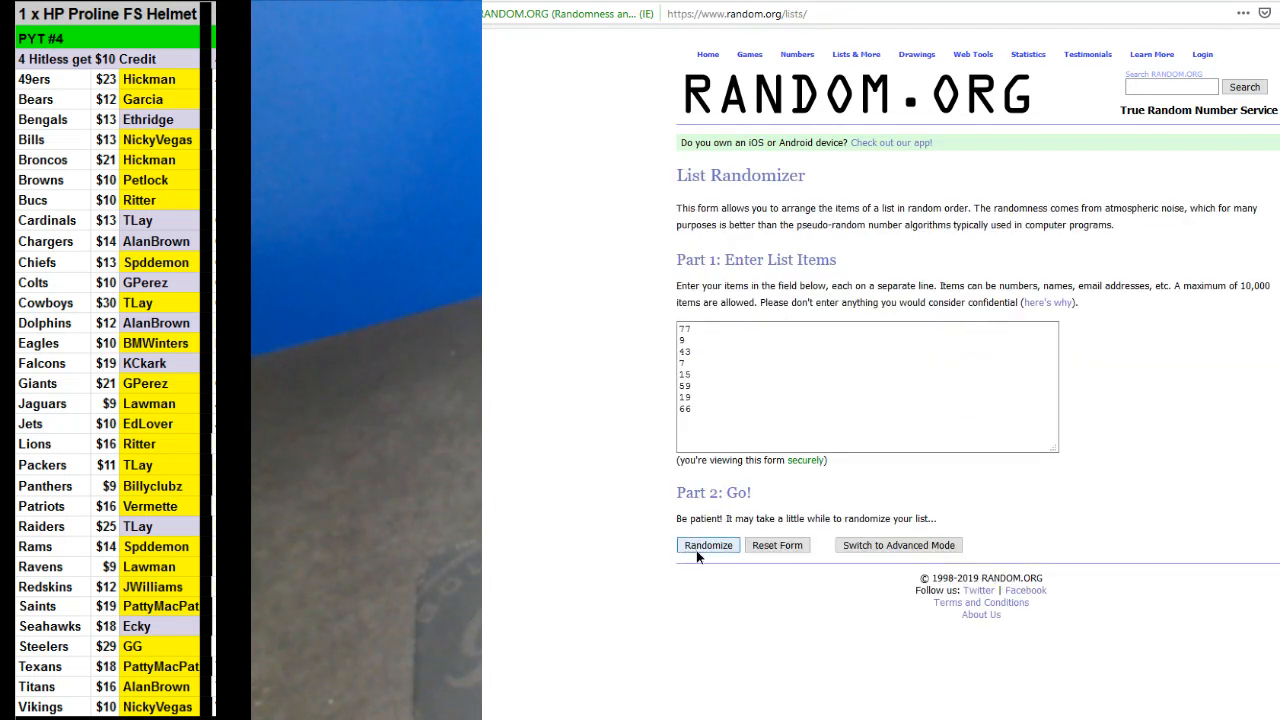
left_click(708, 544)
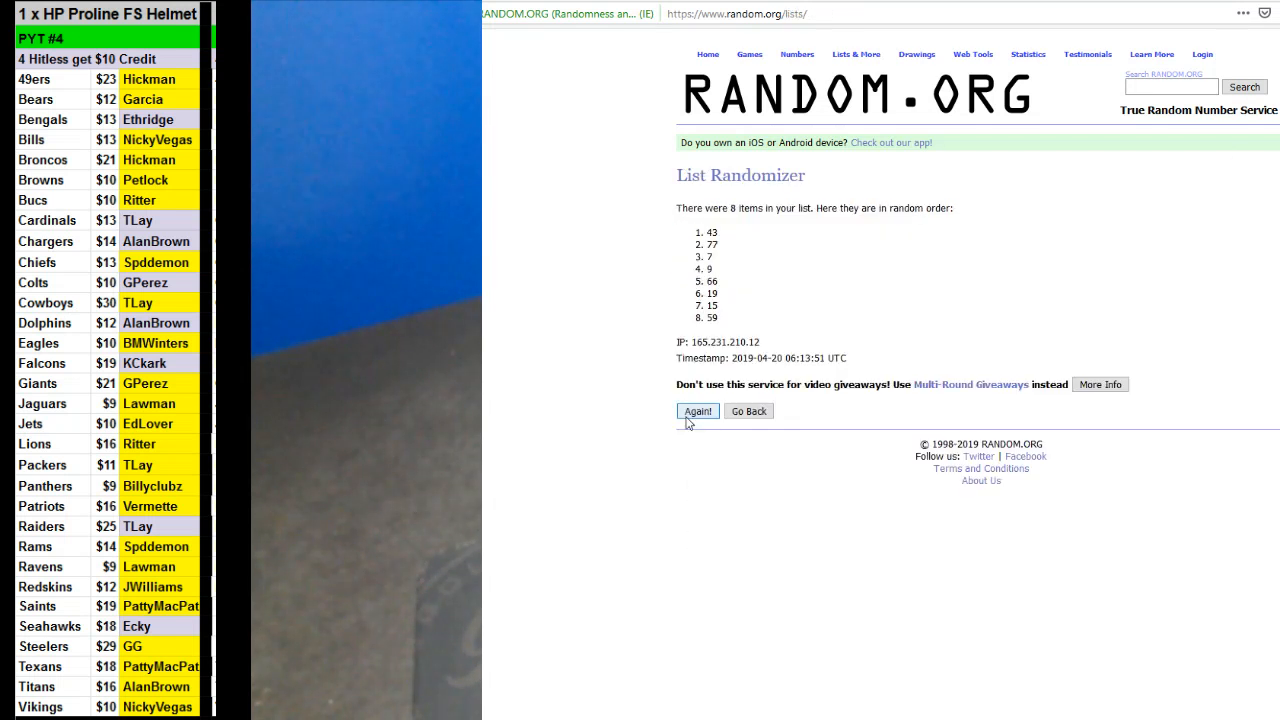
- Re-randomize the eight-number list with Again until ten shuffles are done
left_click(696, 412)
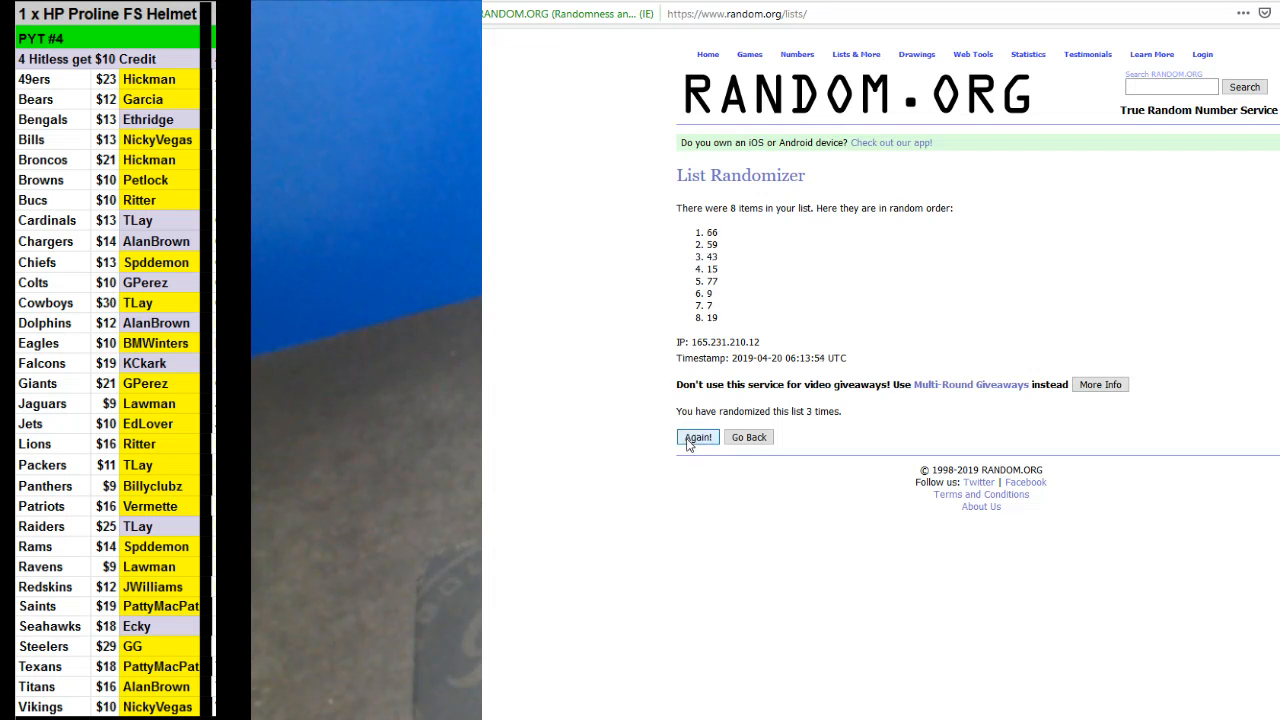
left_click(698, 436)
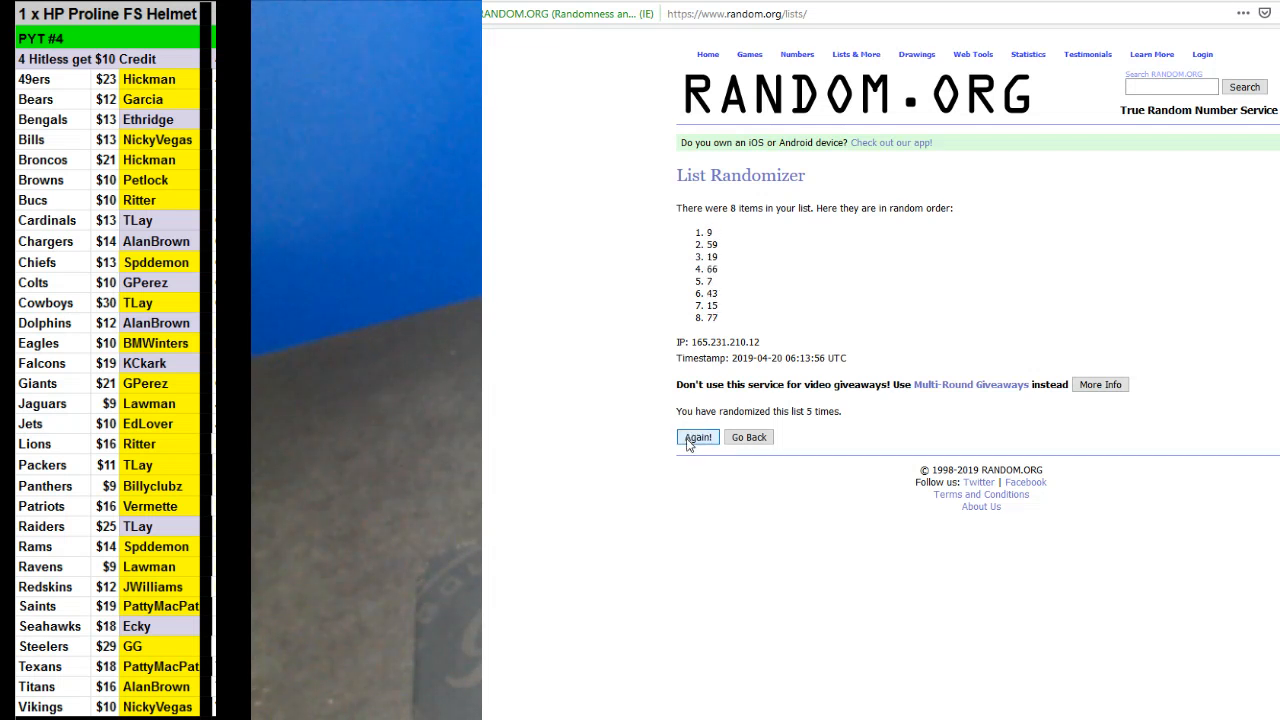
left_click(696, 436)
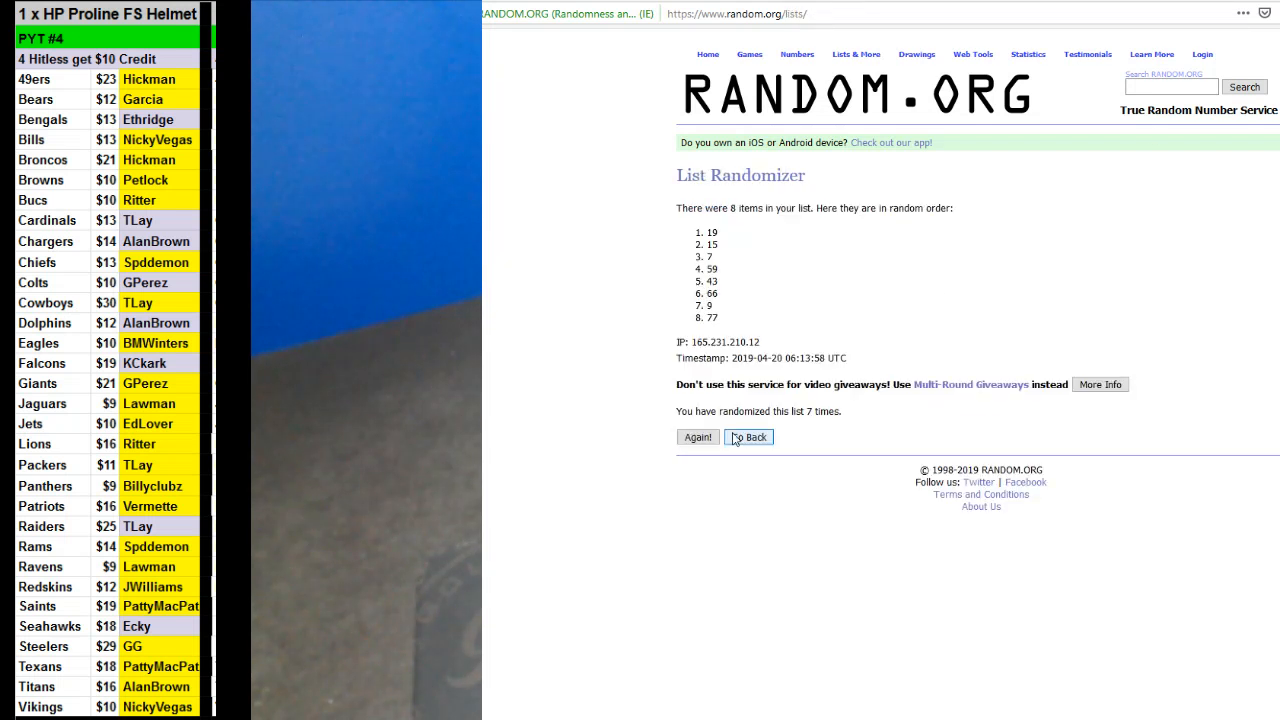
left_click(696, 436)
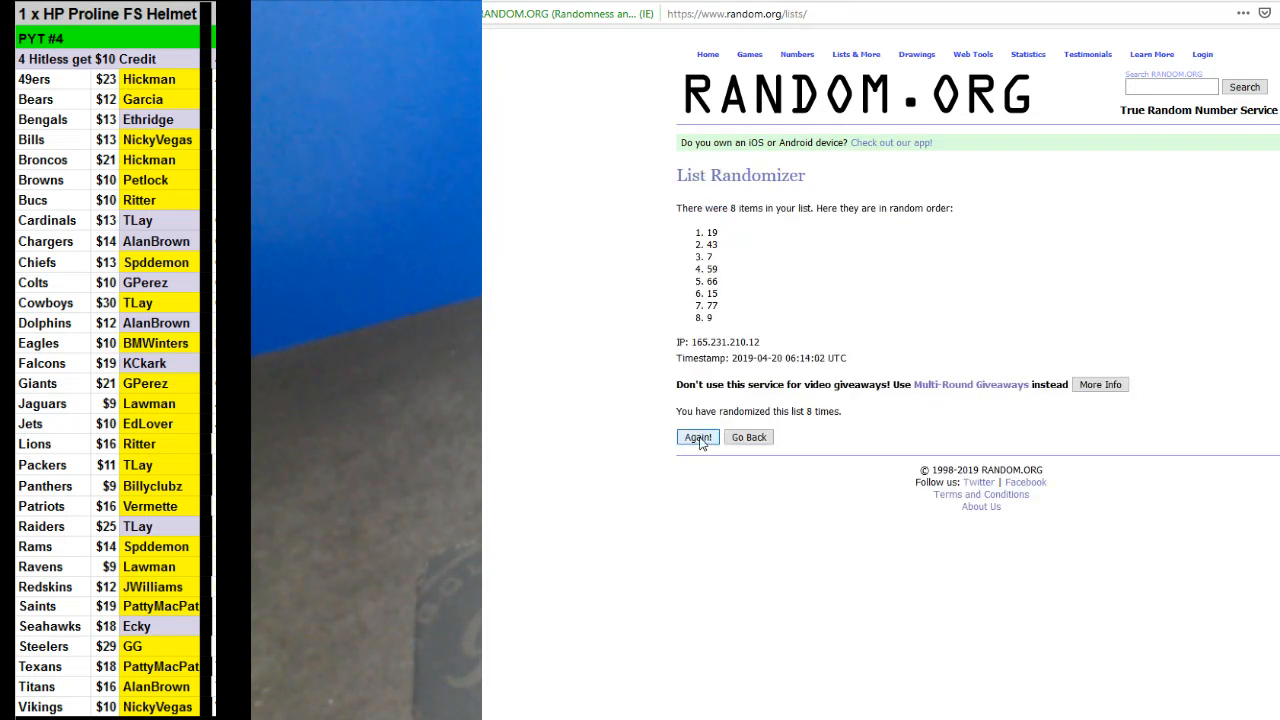
left_click(696, 436)
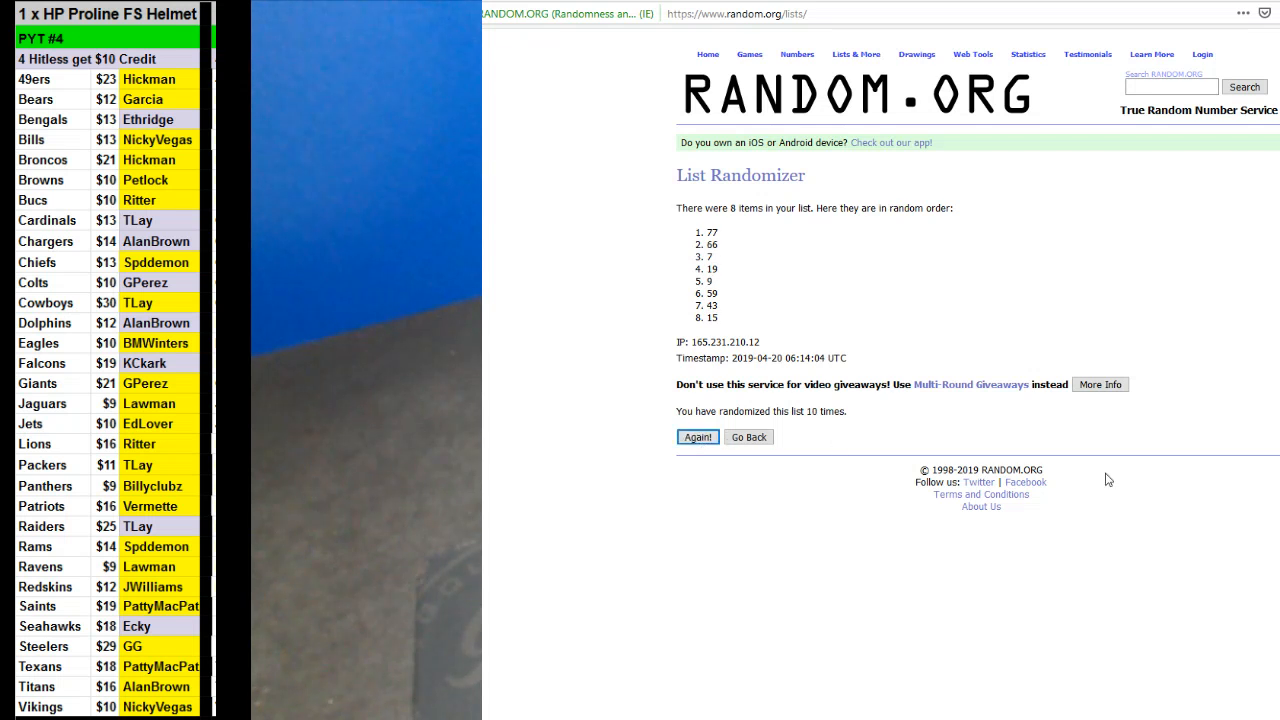
left_click(696, 436)
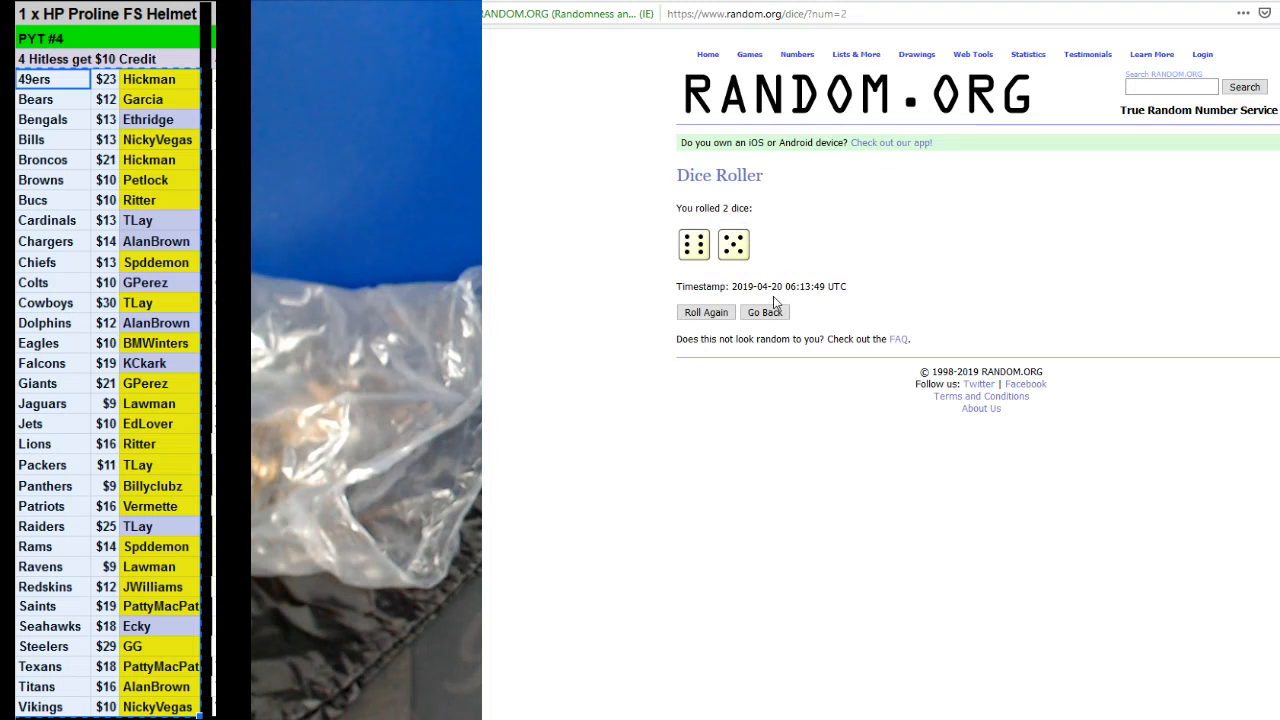
- Return to the 31-entry team list and randomize it three times
left_click(704, 312)
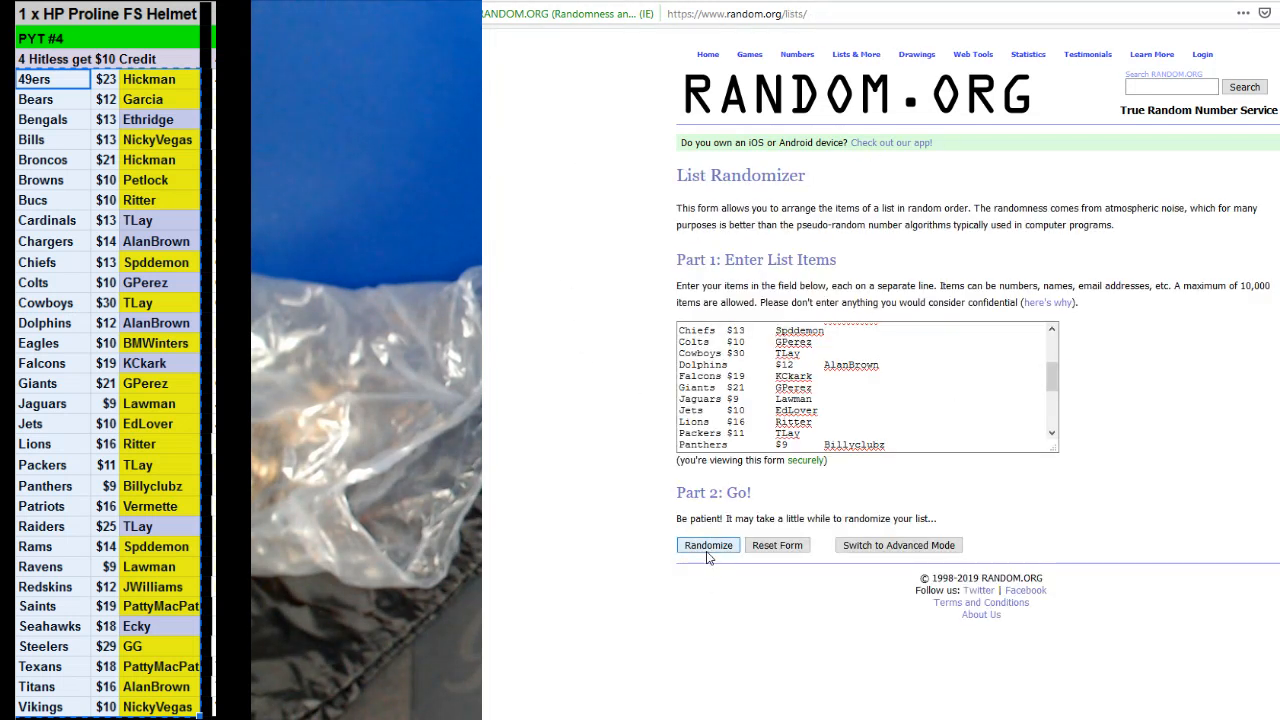
left_click(708, 544)
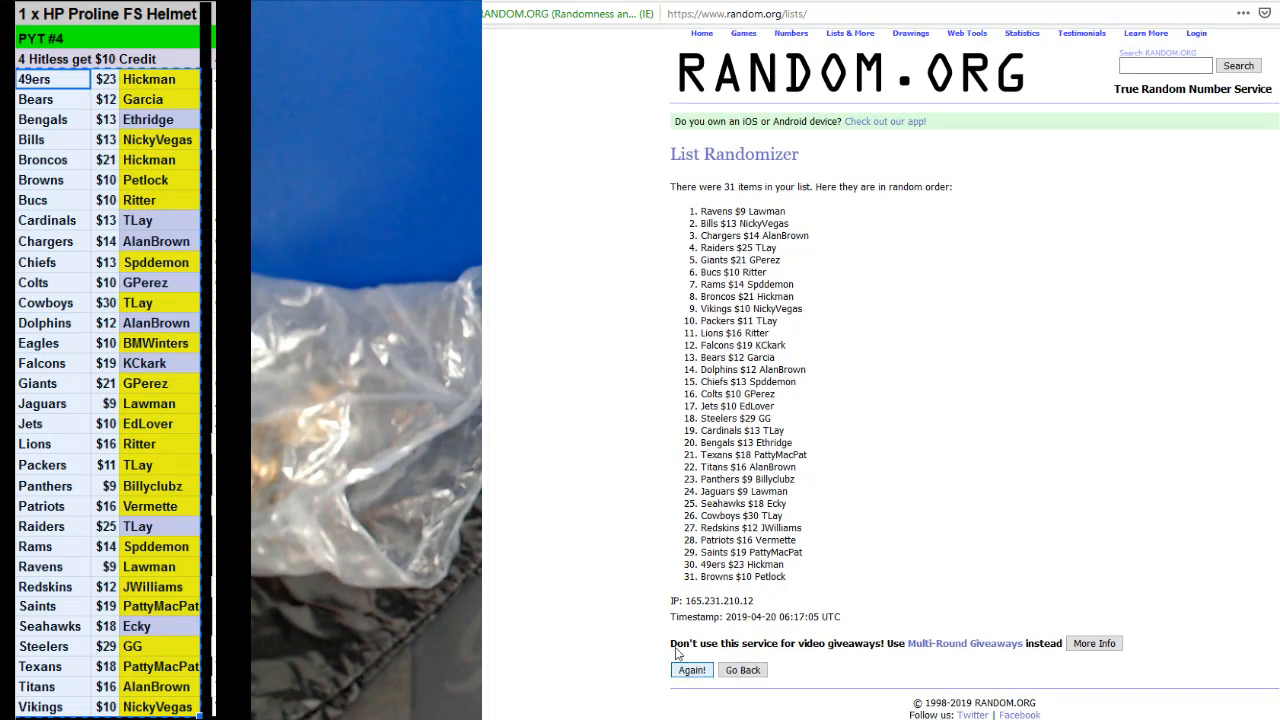
left_click(692, 668)
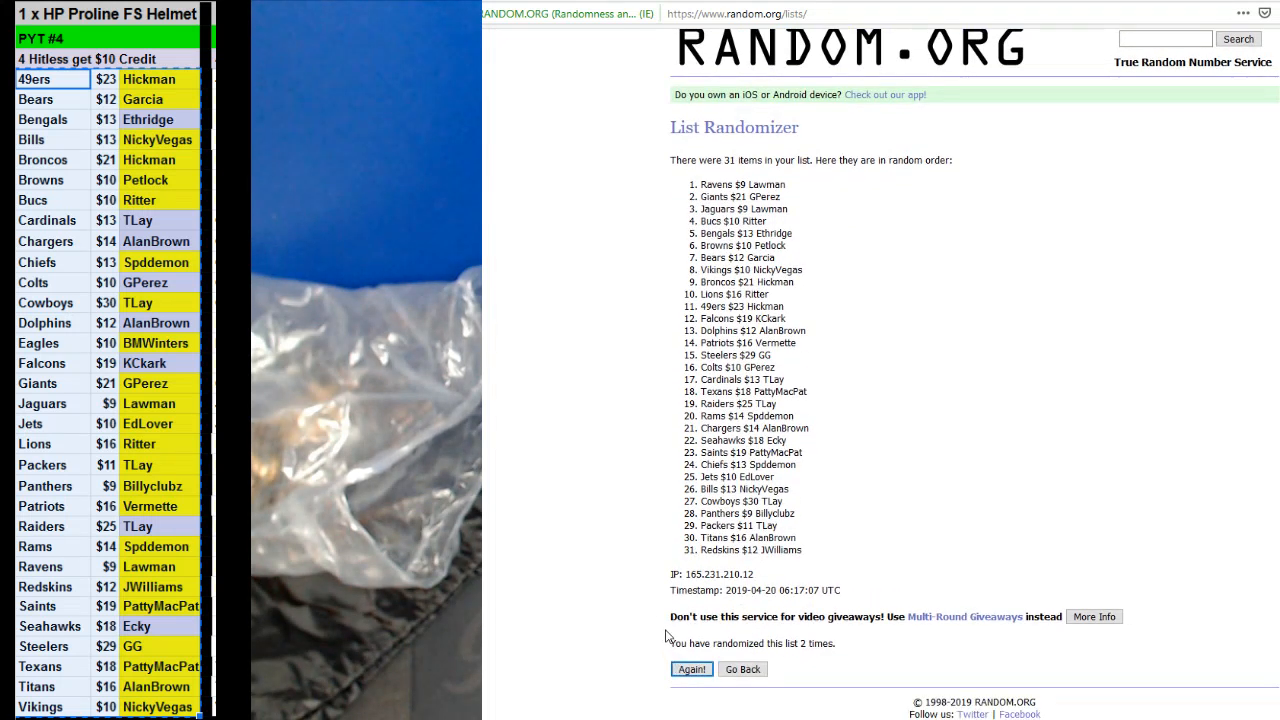
left_click(692, 668)
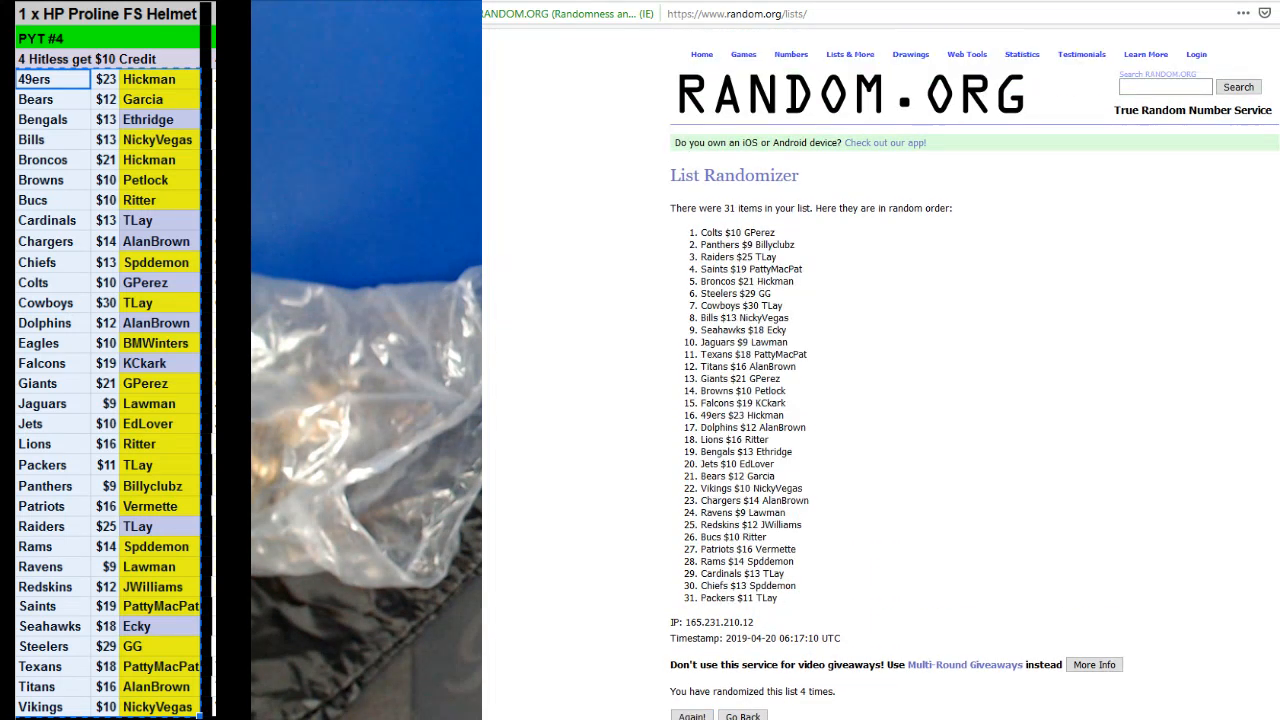
scroll("down", 3)
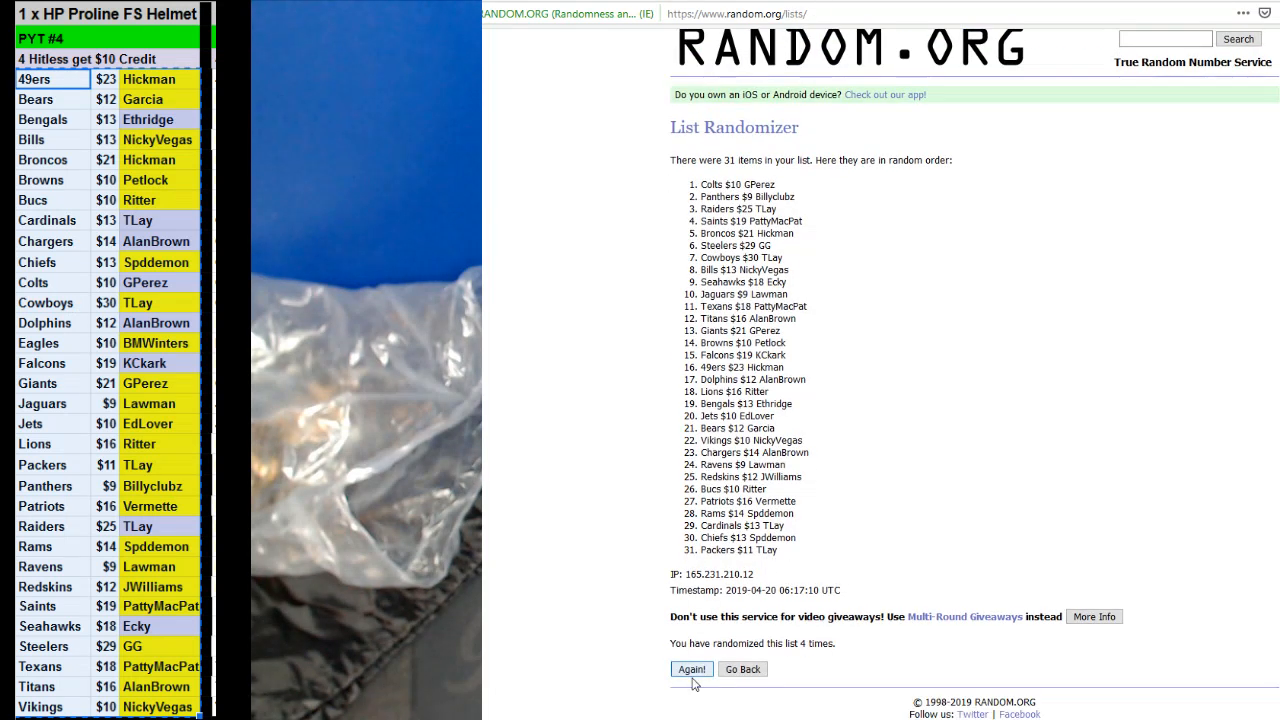
left_click(692, 668)
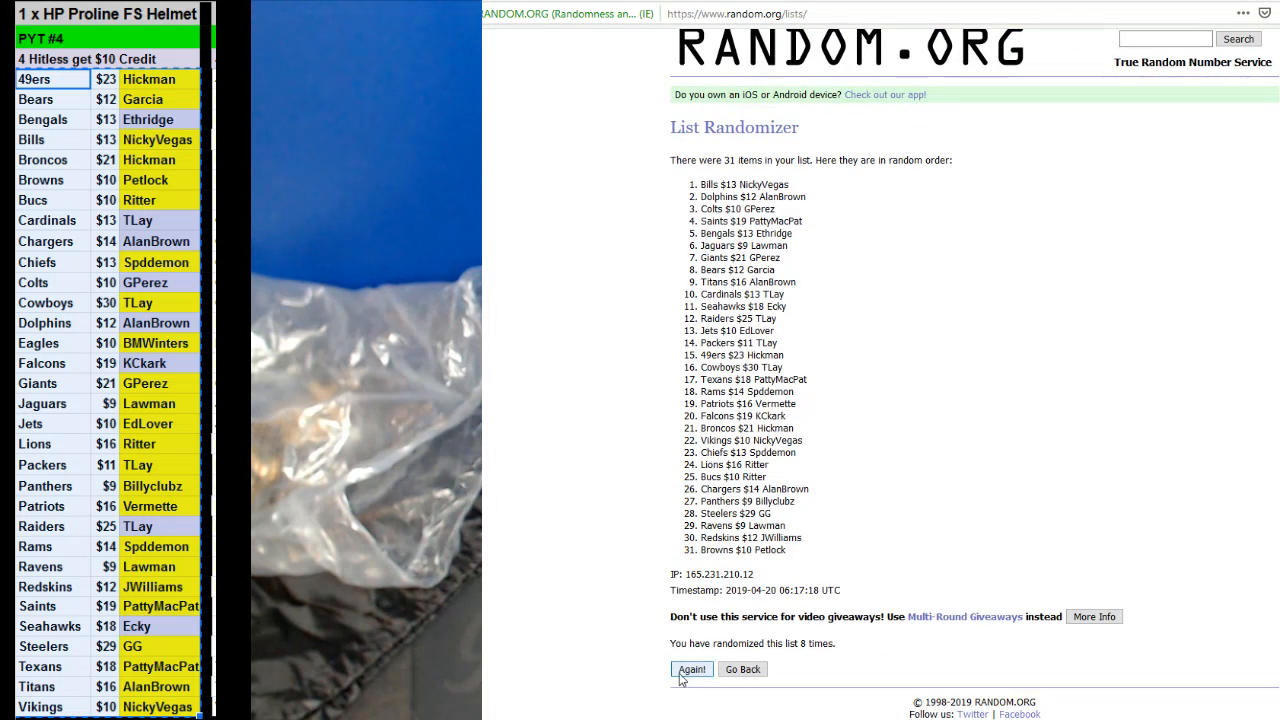
left_click(692, 668)
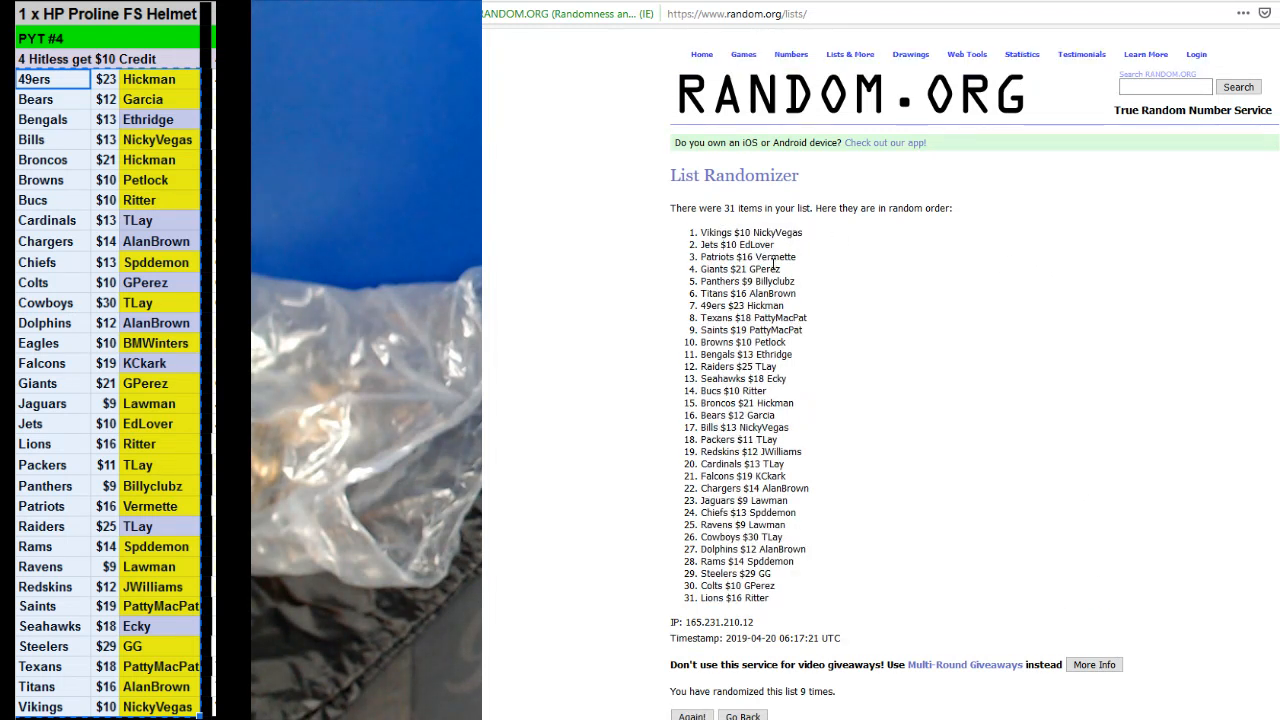
double_click(764, 268)
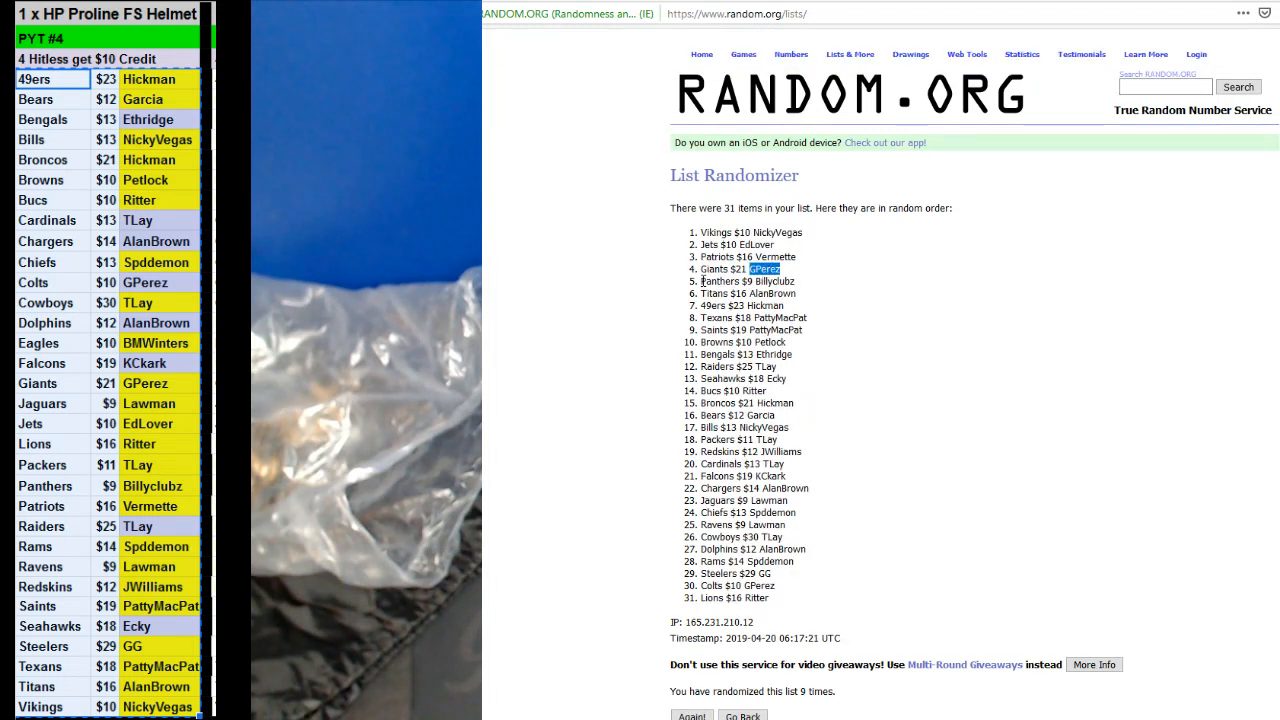